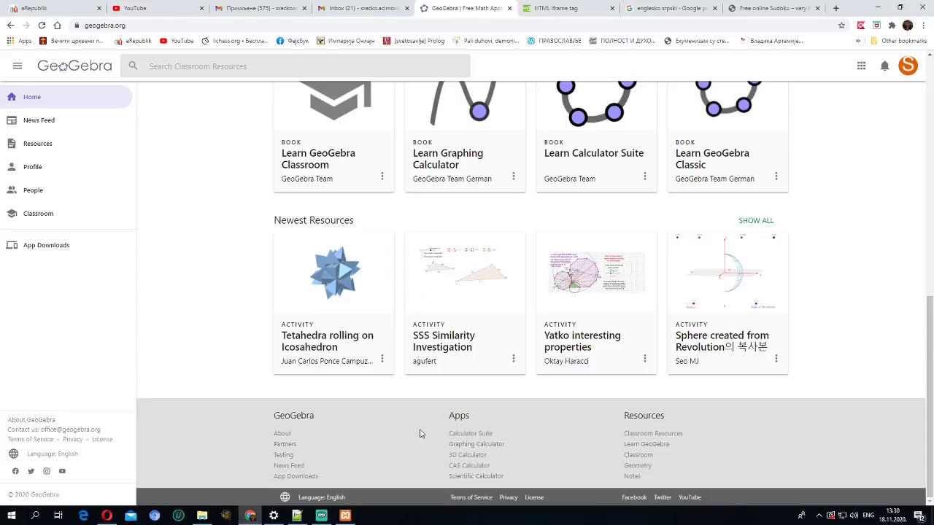
# Step: Start the Graphing Calculator and draw a line through new points A and B
pyautogui.scroll(3)
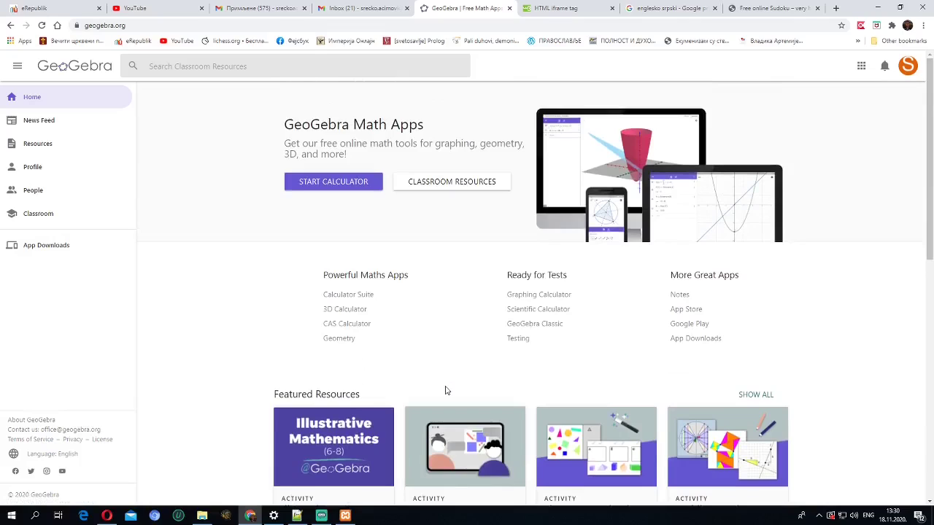
pyautogui.scroll(-3)
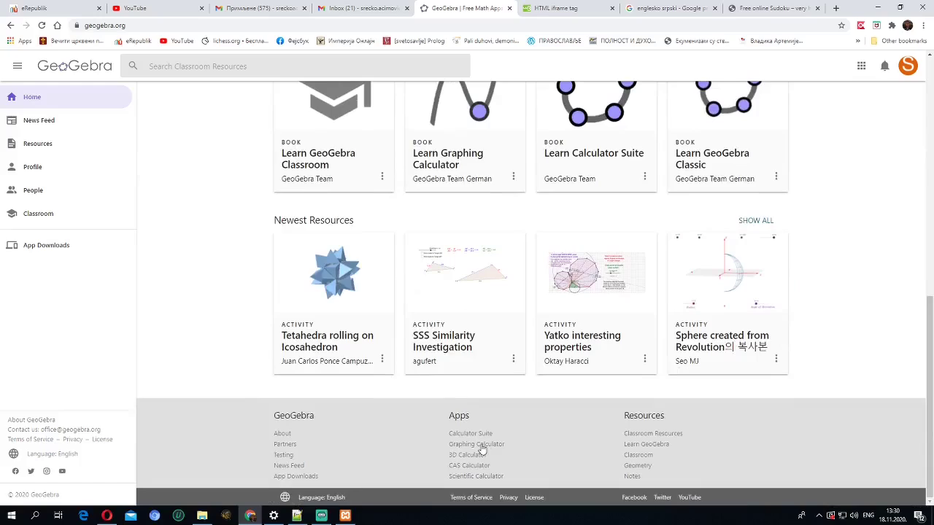
pyautogui.click(477, 444)
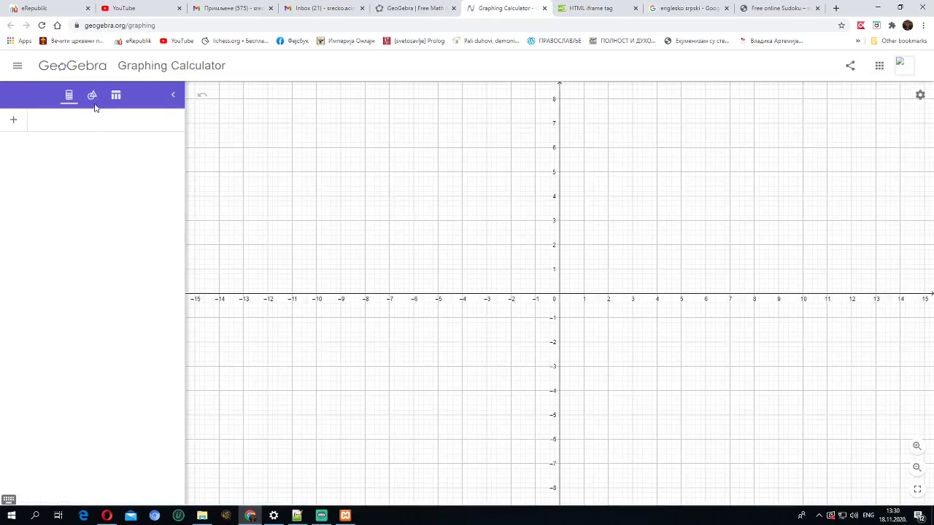
pyautogui.click(93, 96)
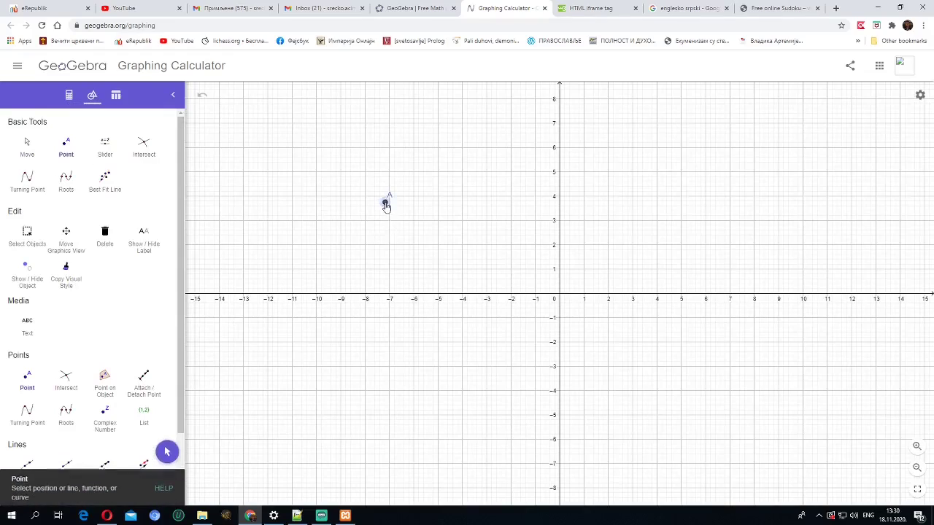
pyautogui.click(671, 226)
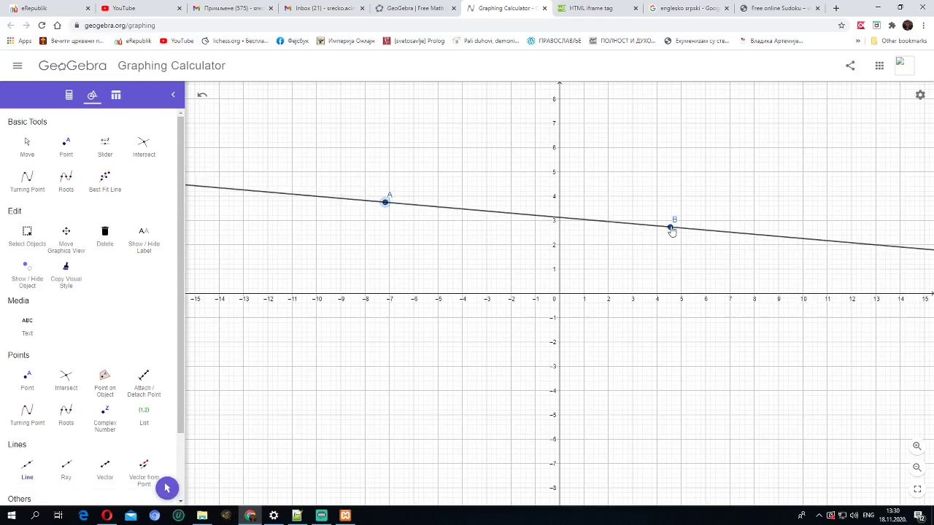
# Step: Add a slider a = 1 with its default range
pyautogui.click(104, 146)
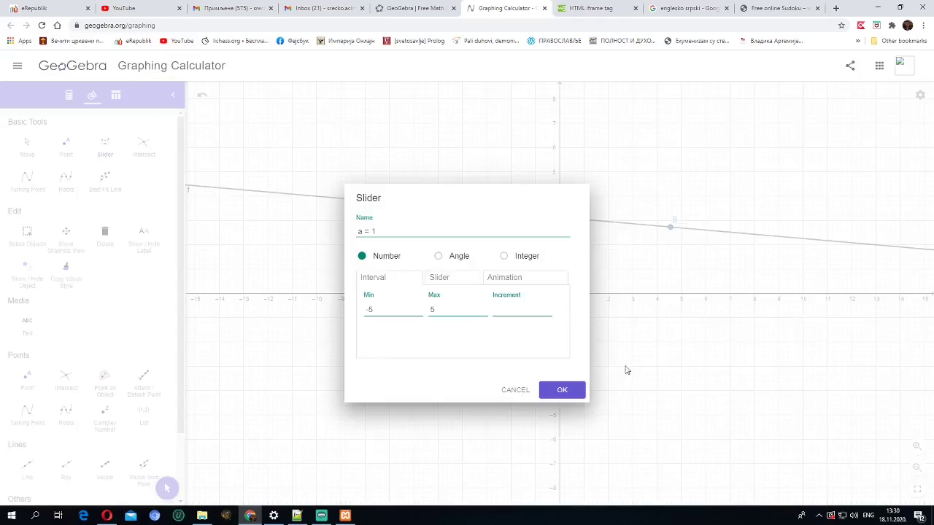
pyautogui.click(562, 389)
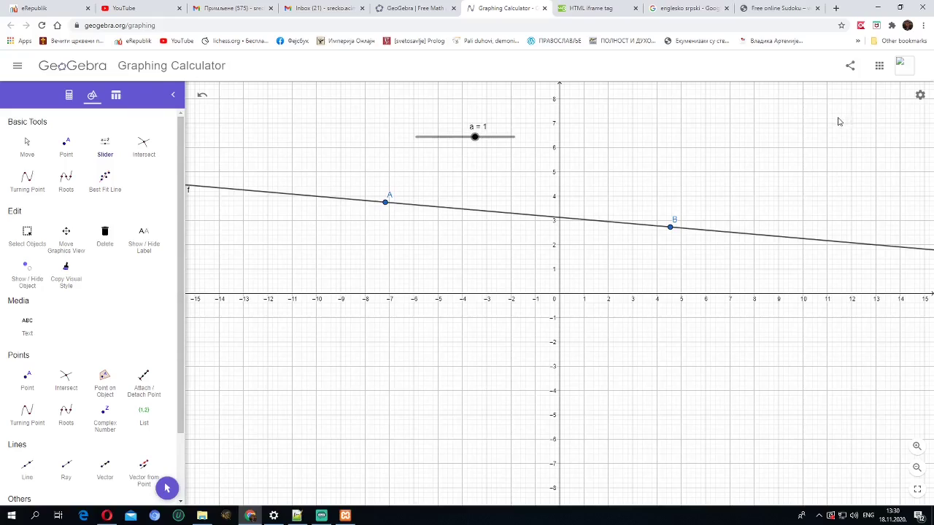
pyautogui.moveTo(815, 136)
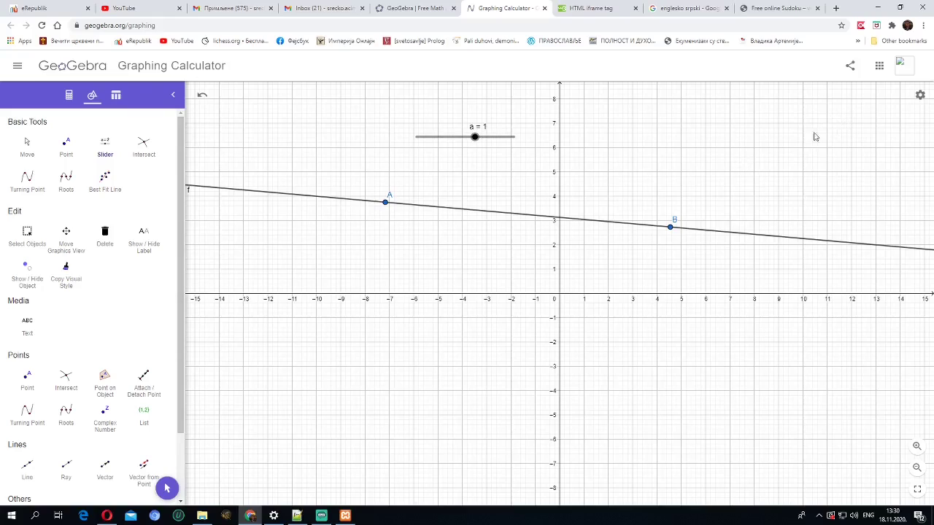
pyautogui.moveTo(835, 92)
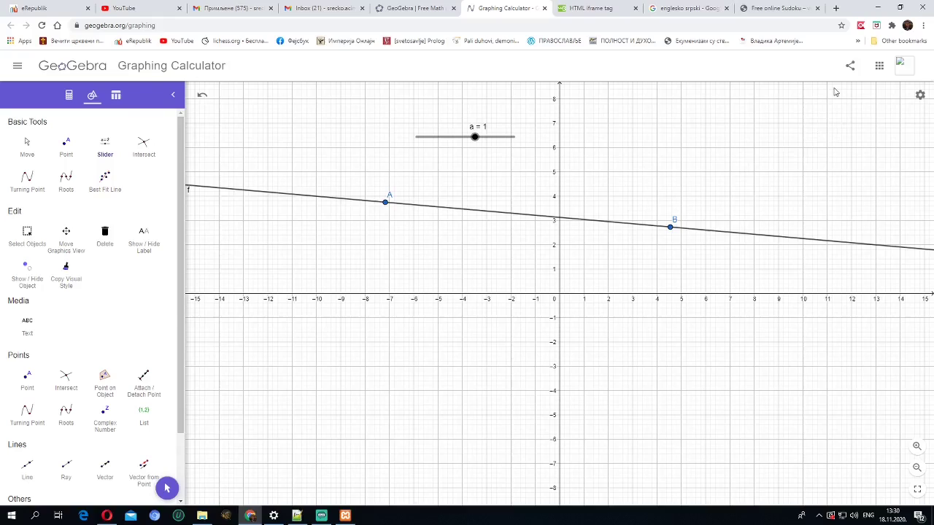
pyautogui.moveTo(851, 66)
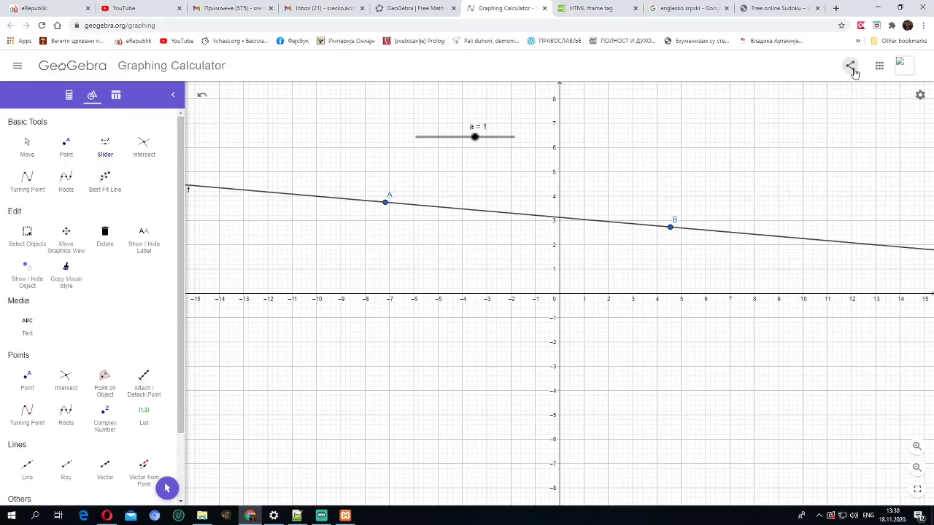
# Step: Save the graph under the title 789524fgdsf and reopen the Share options
pyautogui.click(851, 66)
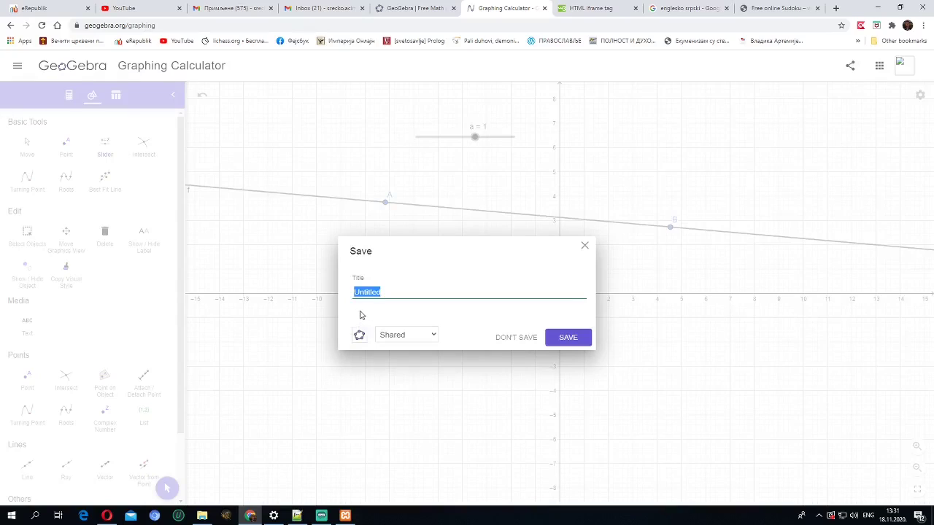
pyautogui.write('789524fg')
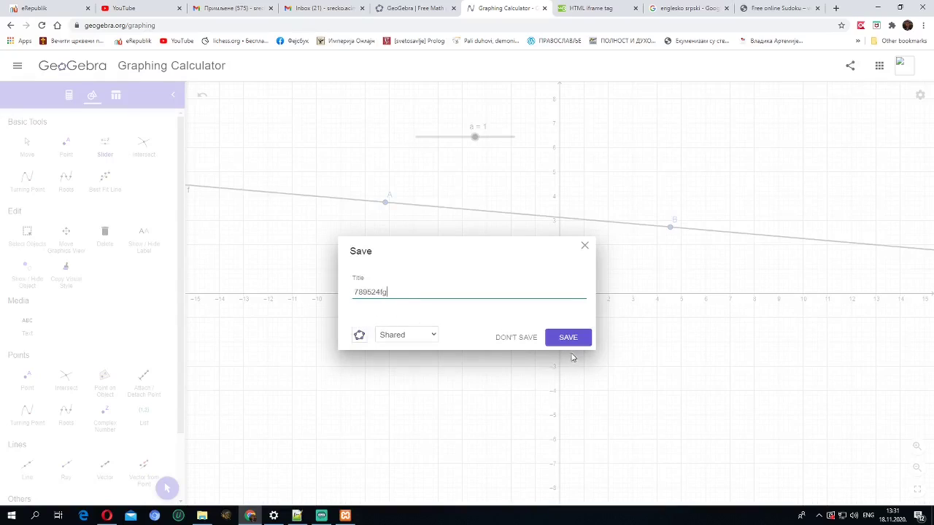
pyautogui.click(568, 337)
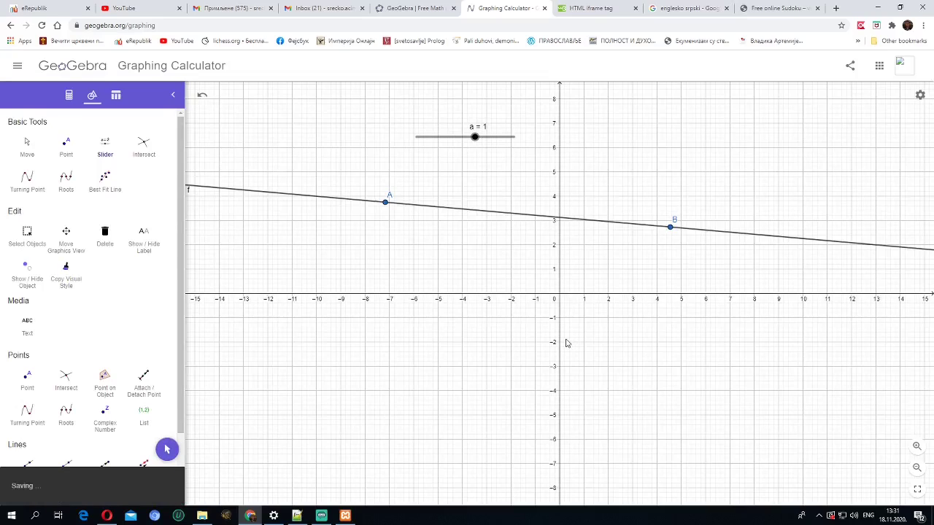
pyautogui.click(850, 66)
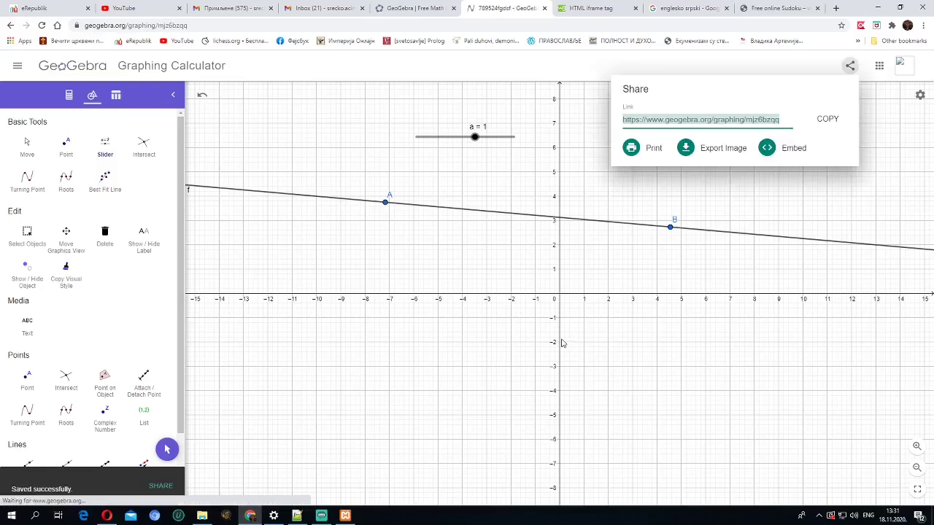
pyautogui.moveTo(686, 283)
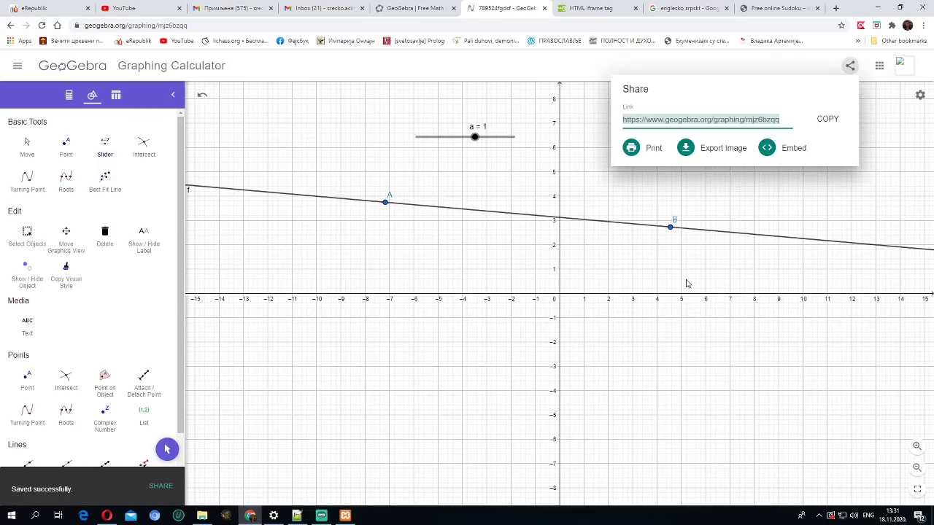
pyautogui.moveTo(645, 79)
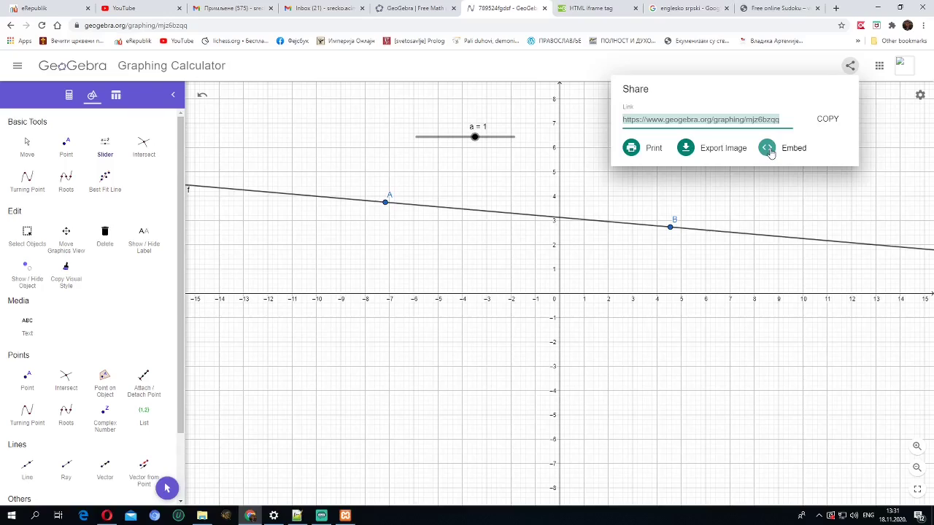
# Step: Copy the saved graph's iframe embed code via the Embed option
pyautogui.click(827, 119)
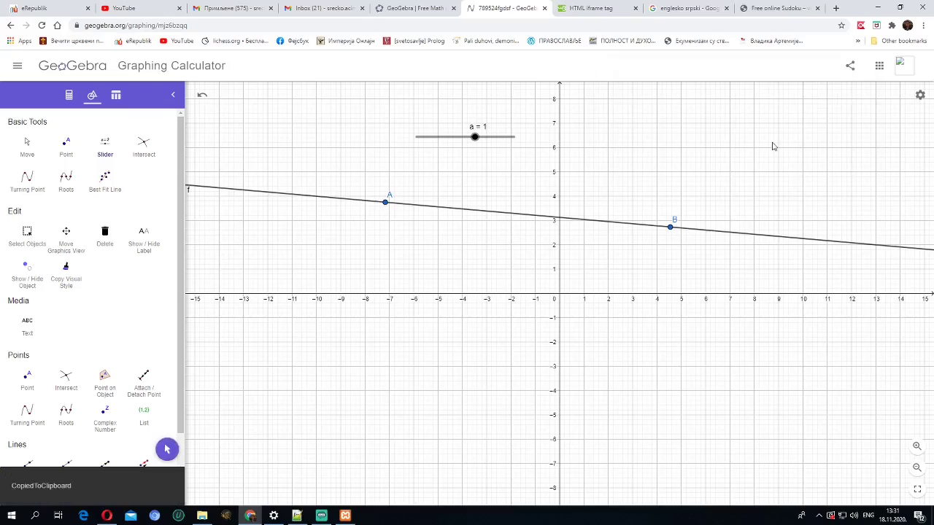
# Step: Paste the GeoGebra iframe code into the body of 111.php in Notepad++ and save the file
pyautogui.click(296, 516)
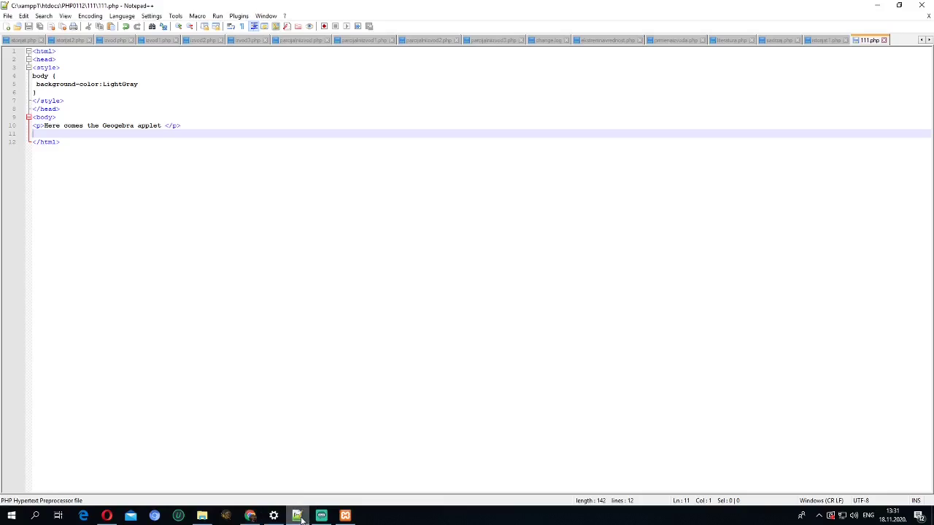
pyautogui.moveTo(257, 236)
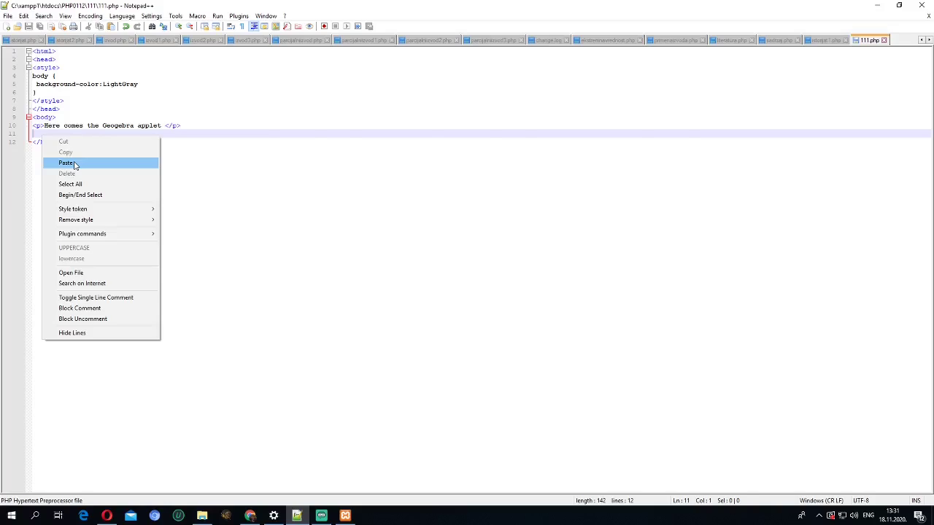
pyautogui.click(66, 162)
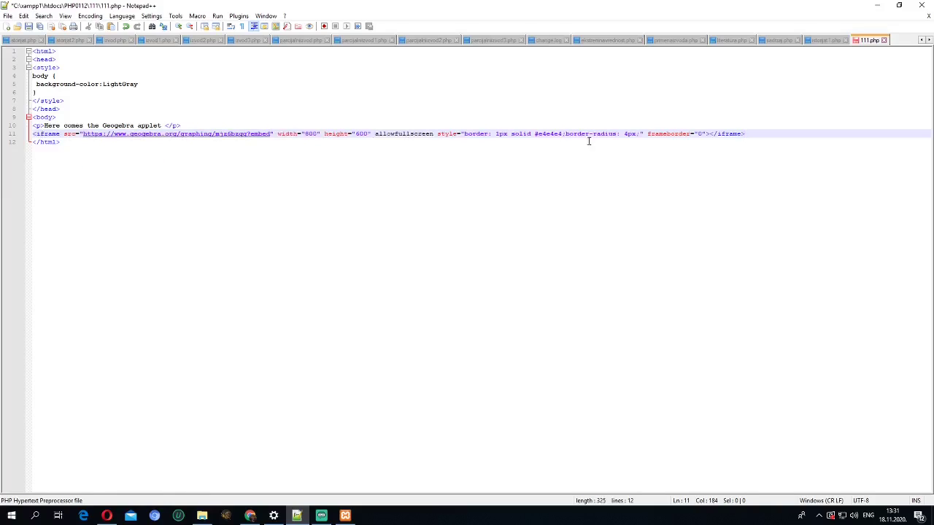
pyautogui.click(39, 26)
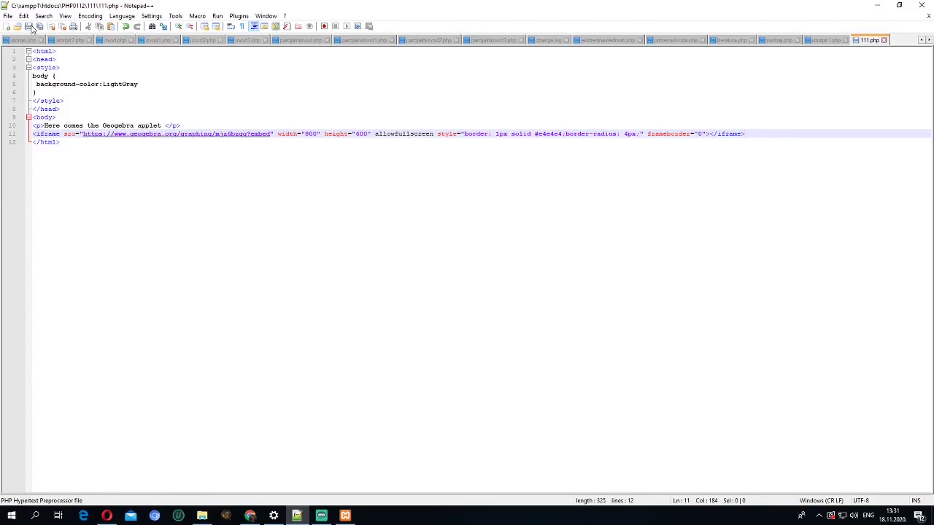